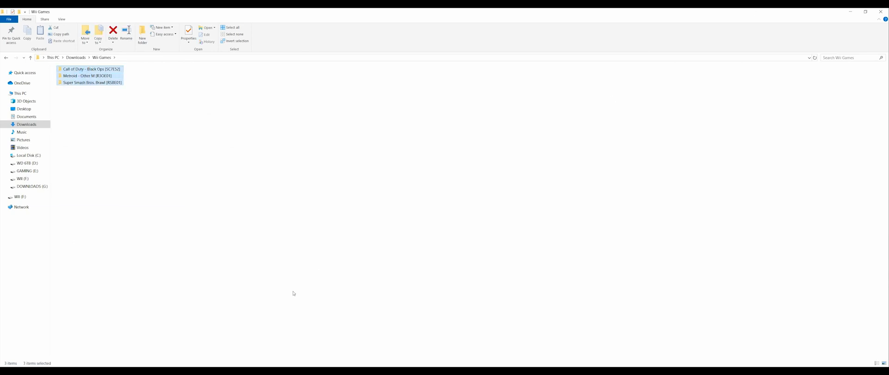
# Paste the three game folders into WII (F:)\wbfs, skip both oversized files, then delete the folders.
pyautogui.rightClick(91, 82)
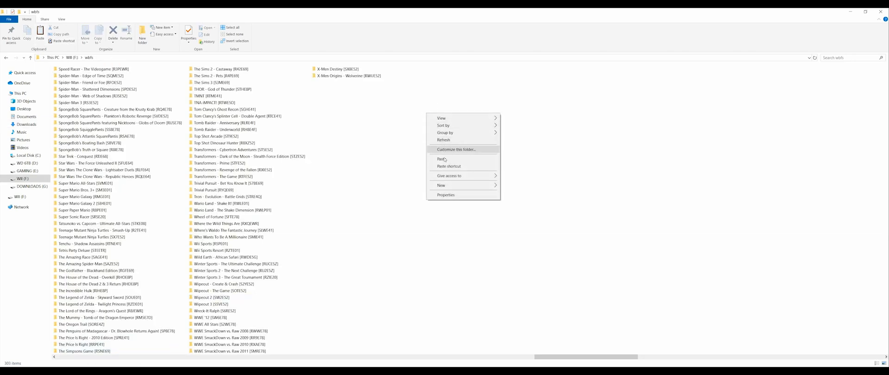
pyautogui.click(442, 159)
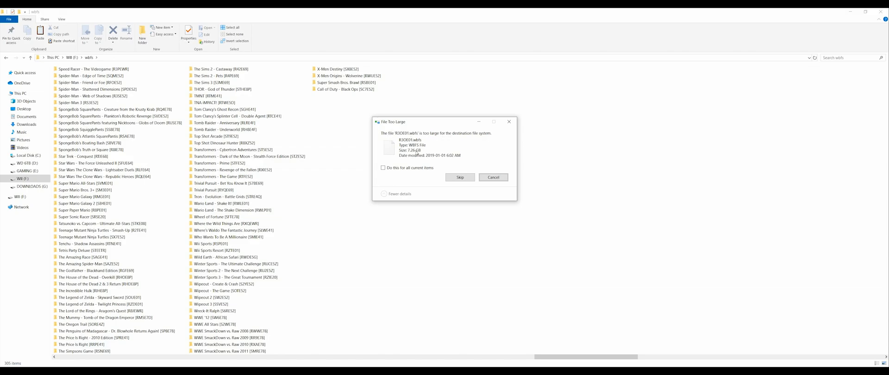
pyautogui.moveTo(402, 180)
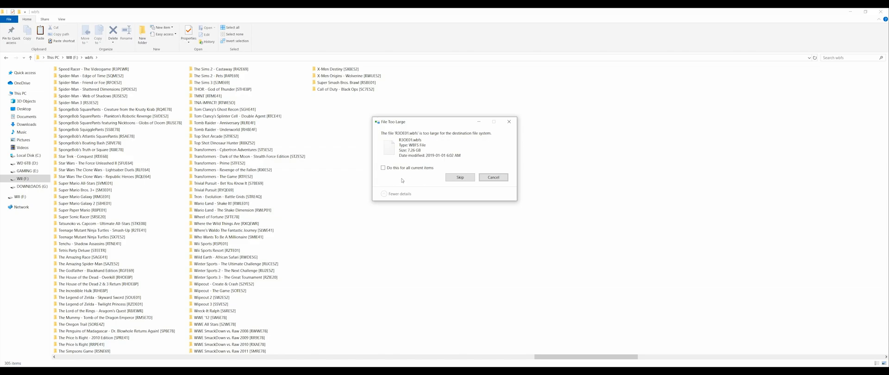
pyautogui.click(459, 177)
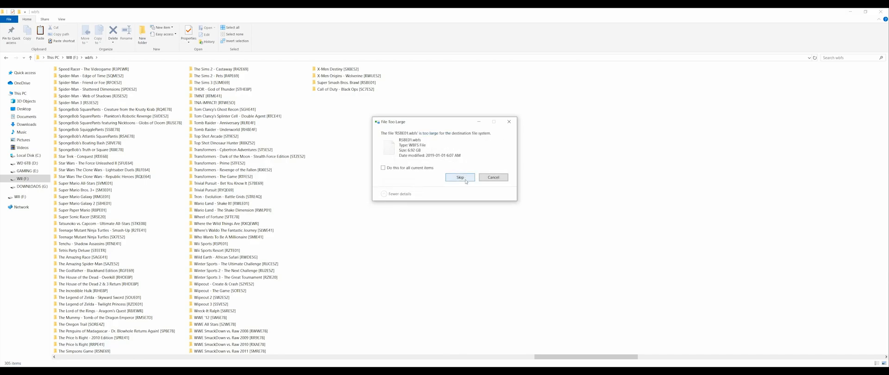
pyautogui.click(460, 177)
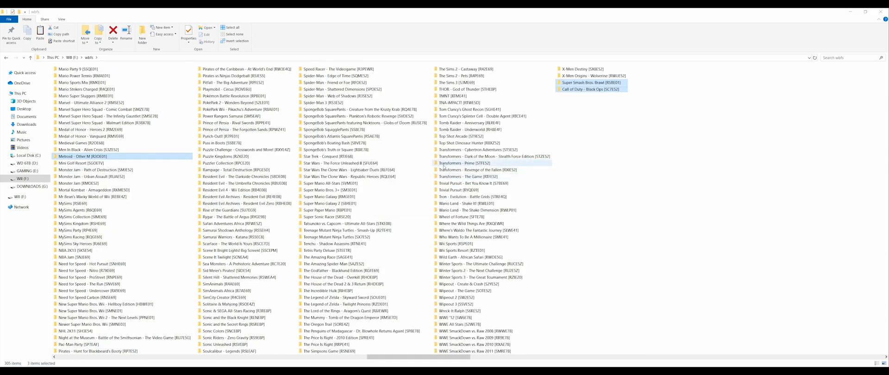
pyautogui.moveTo(244, 177)
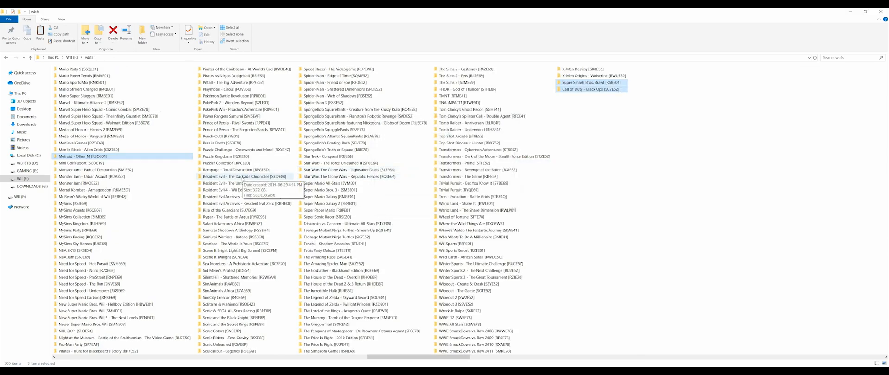
pyautogui.moveTo(624, 131)
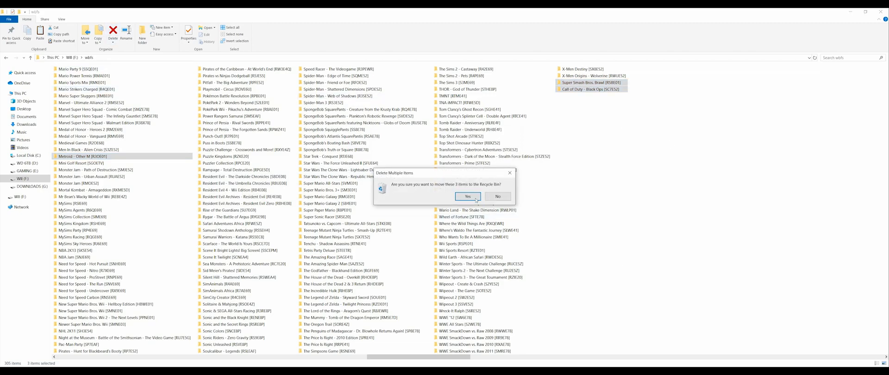
pyautogui.click(467, 197)
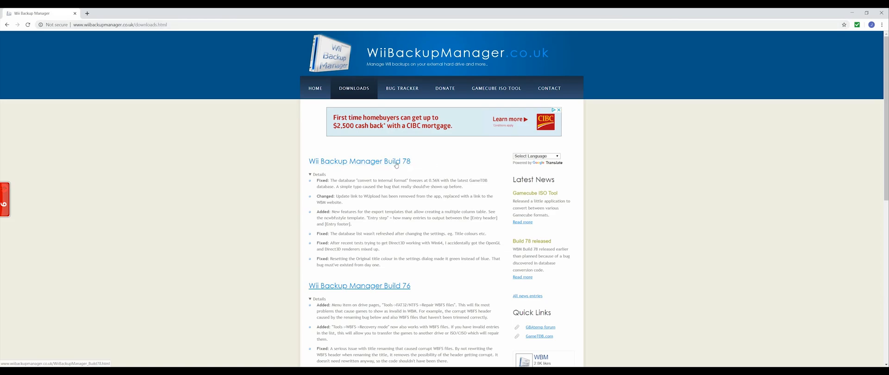
# Download the Wii Backup Manager Build 78 zip through its Download page's direct link.
pyautogui.click(359, 160)
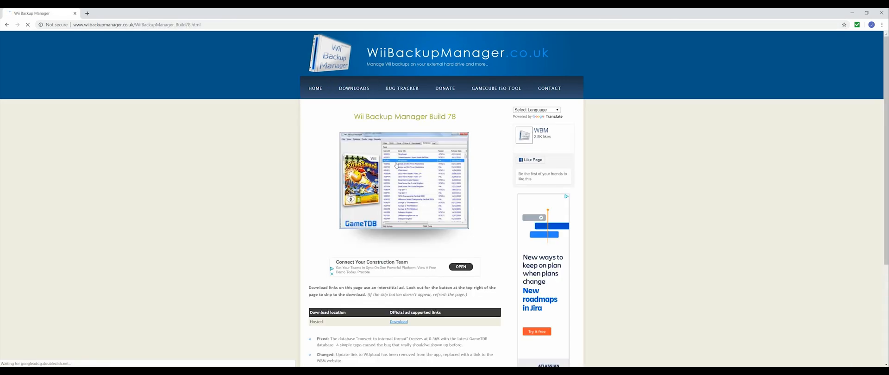
pyautogui.scroll(-3)
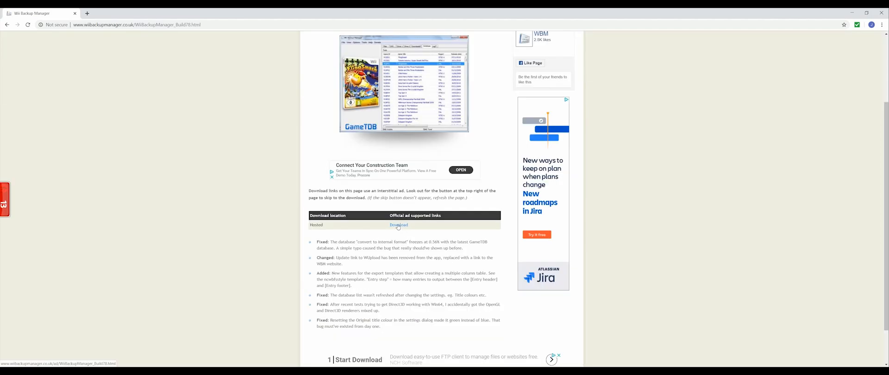
pyautogui.click(399, 225)
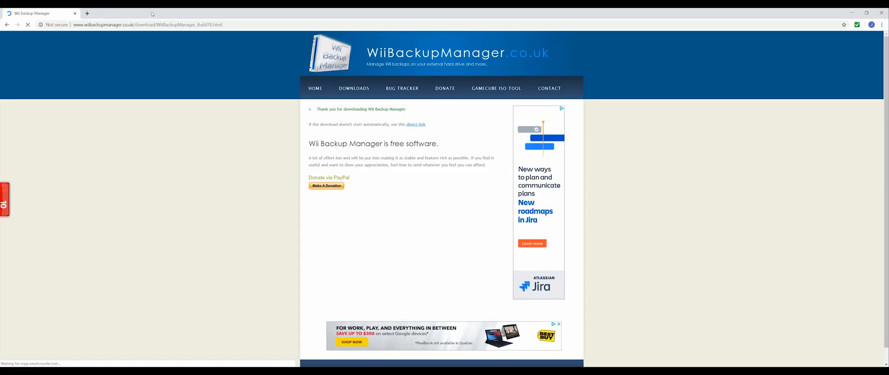
pyautogui.moveTo(213, 119)
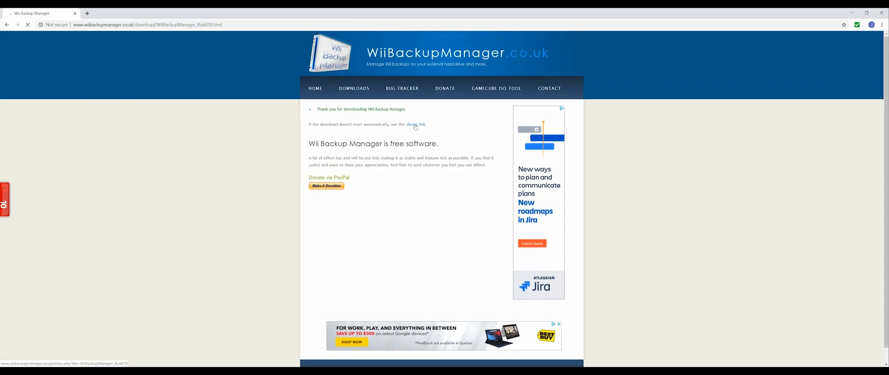
pyautogui.click(414, 124)
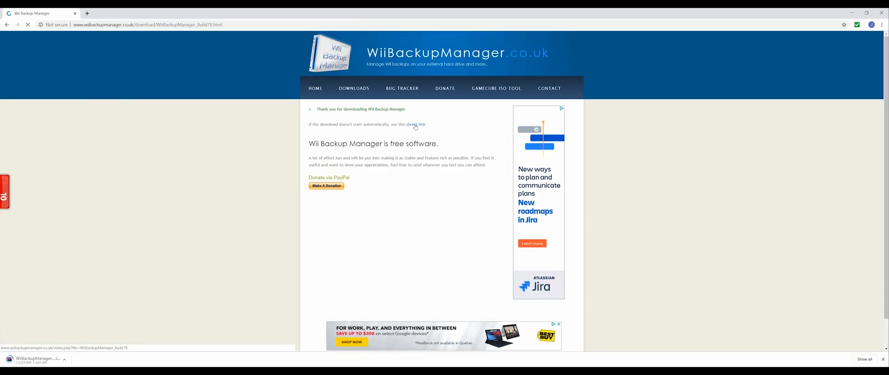
pyautogui.click(416, 124)
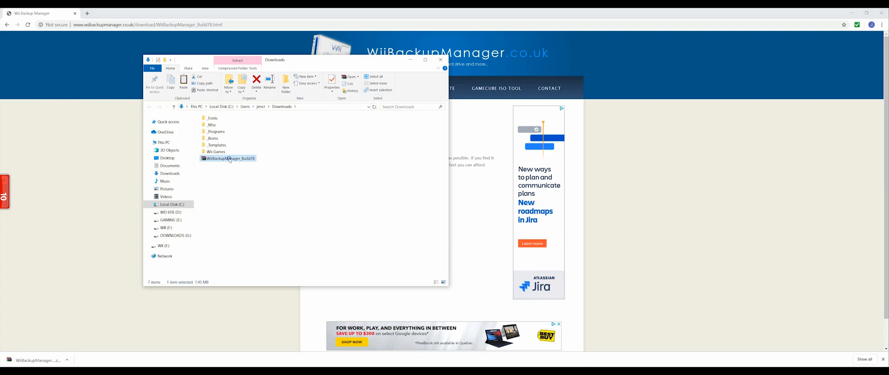
# Extract the Build 78 zip to WiiBackupManager_Build78 and launch WiiBackupManager_Win64.
pyautogui.rightClick(228, 158)
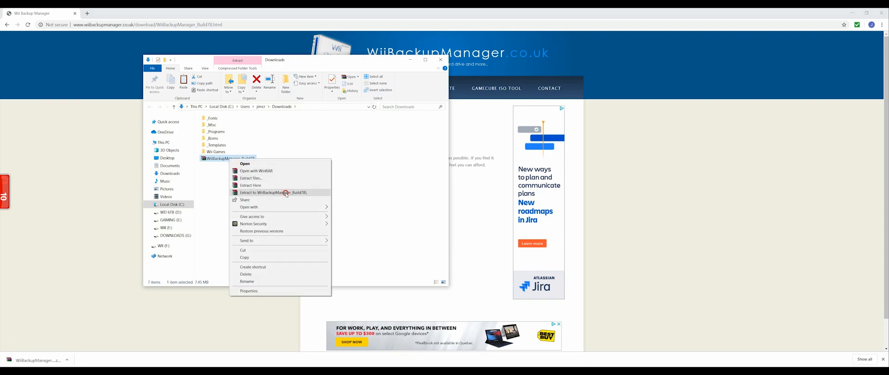
pyautogui.click(273, 193)
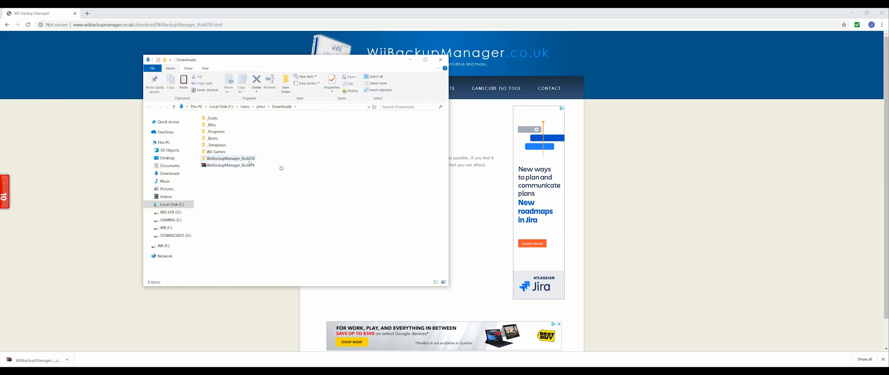
pyautogui.doubleClick(230, 158)
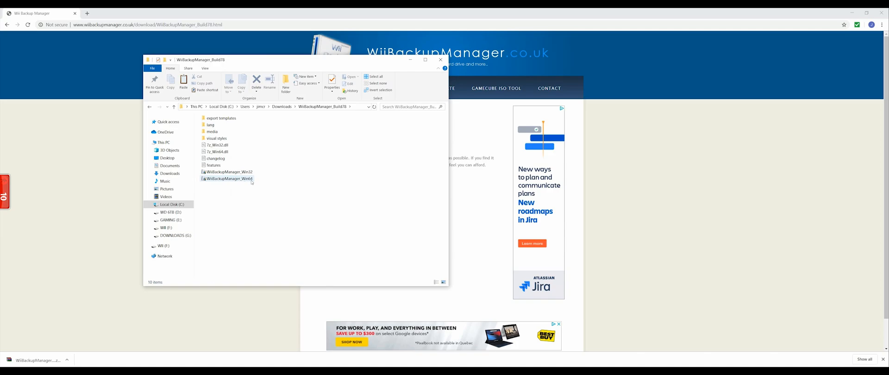
pyautogui.moveTo(229, 179)
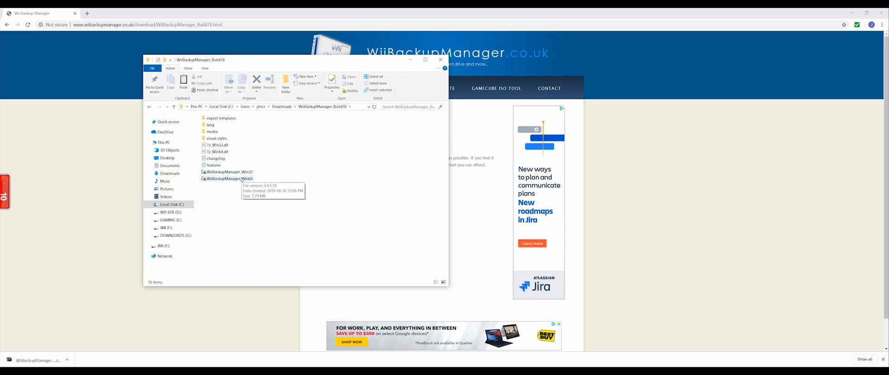
pyautogui.click(228, 178)
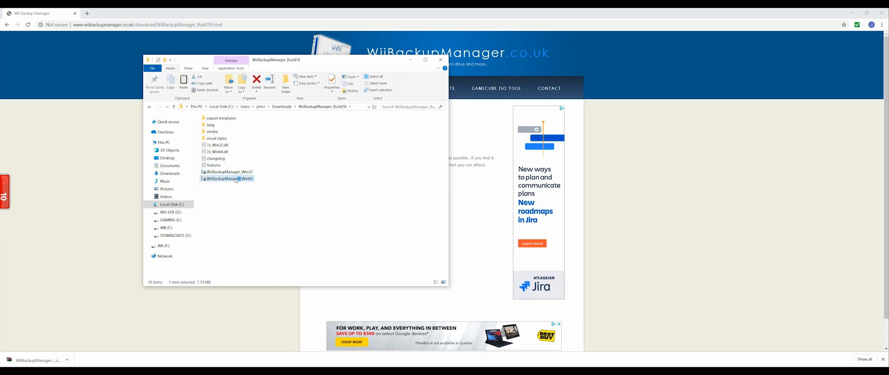
pyautogui.doubleClick(228, 178)
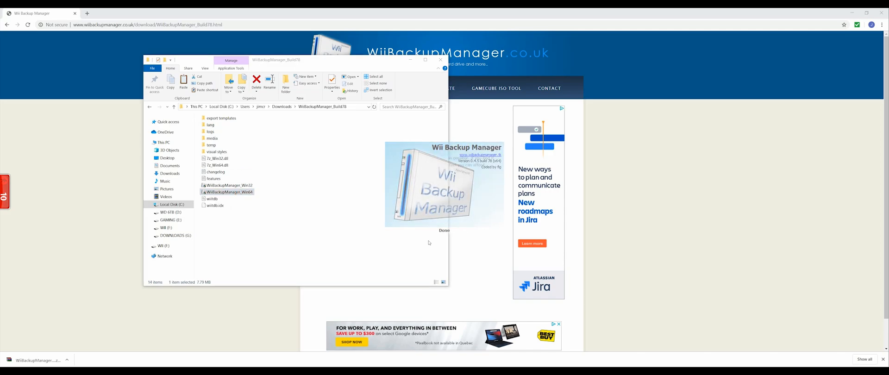
pyautogui.doubleClick(228, 192)
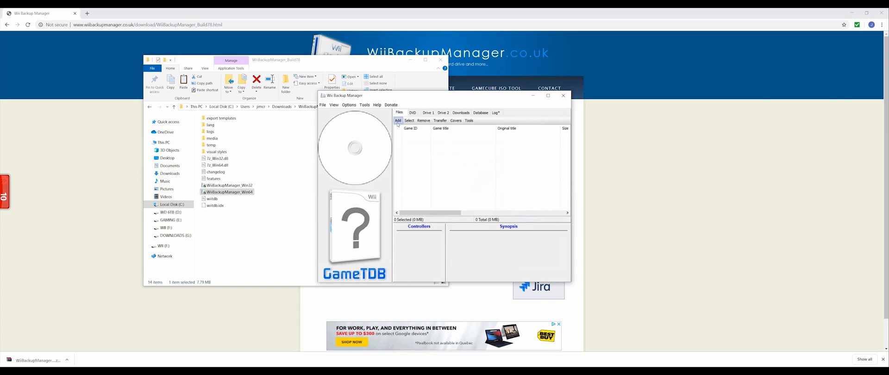
# Use Add > Files... to browse to the Wii Games folder in Downloads.
pyautogui.click(399, 121)
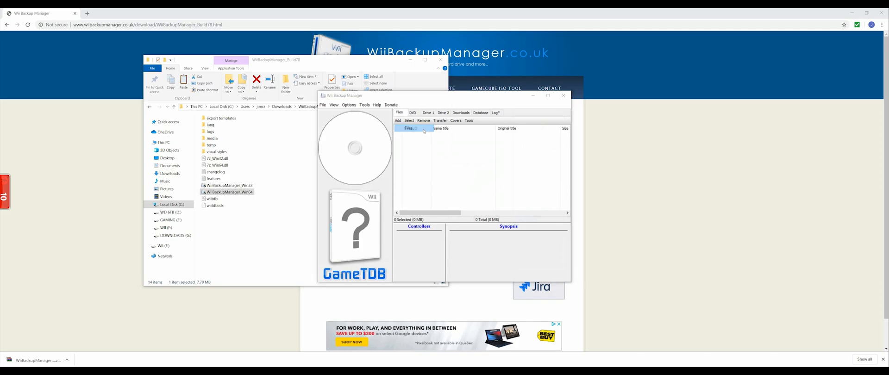
pyautogui.click(399, 121)
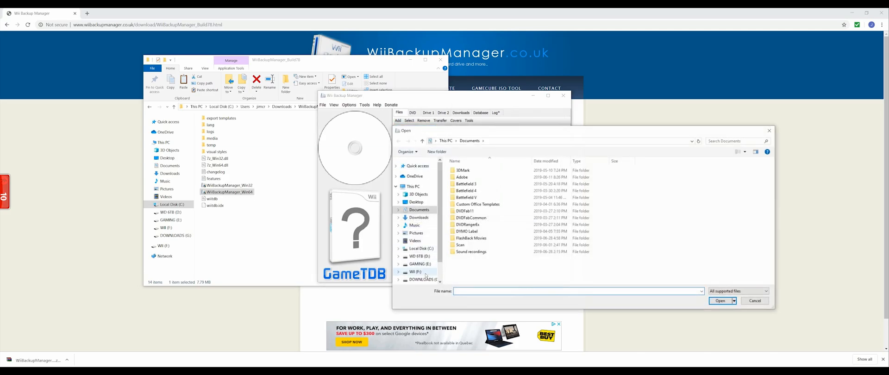
pyautogui.click(419, 217)
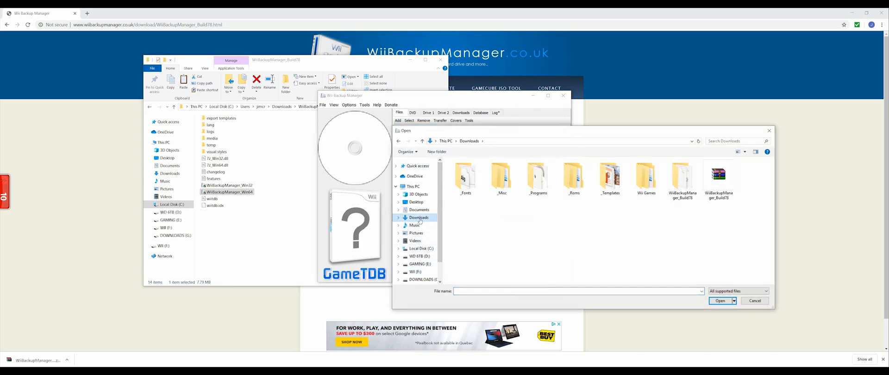
pyautogui.doubleClick(646, 179)
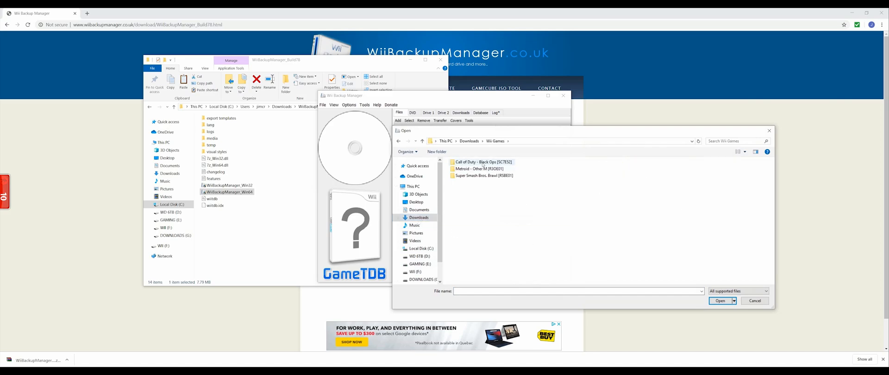
pyautogui.click(720, 301)
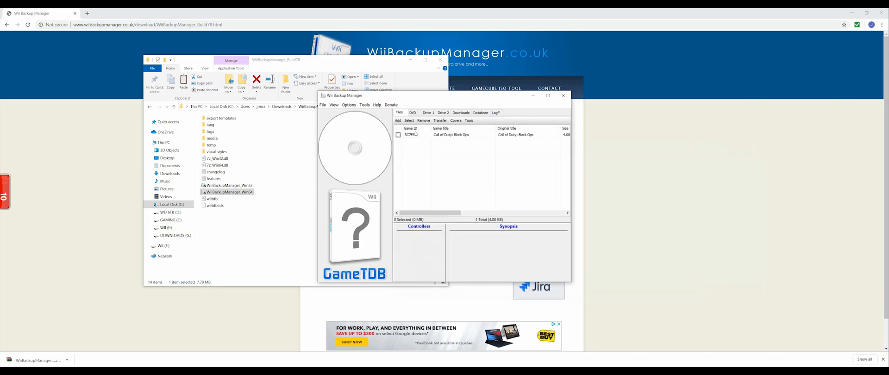
# Add the Metroid: Other M and Super Smash Bros. Brawl WBFS files to the list.
pyautogui.click(399, 121)
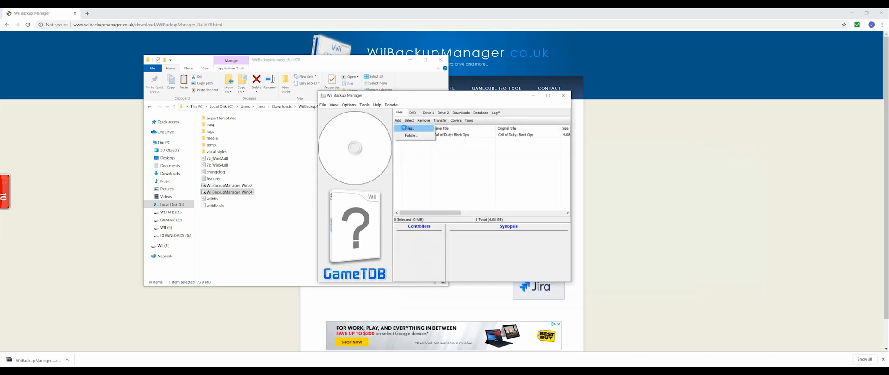
pyautogui.click(409, 129)
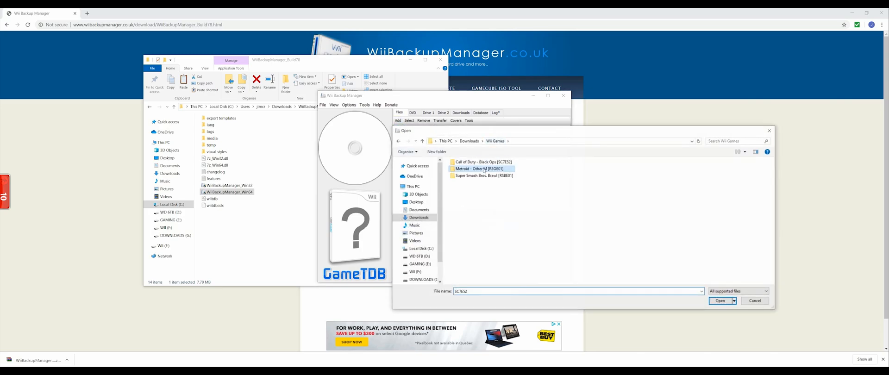
pyautogui.click(720, 301)
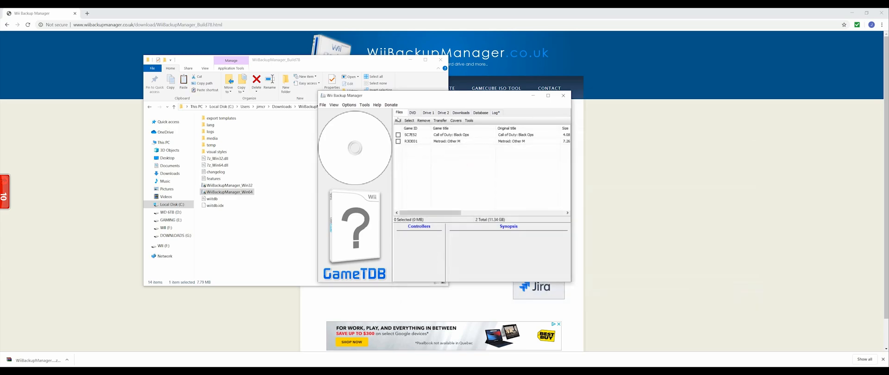
pyautogui.click(399, 120)
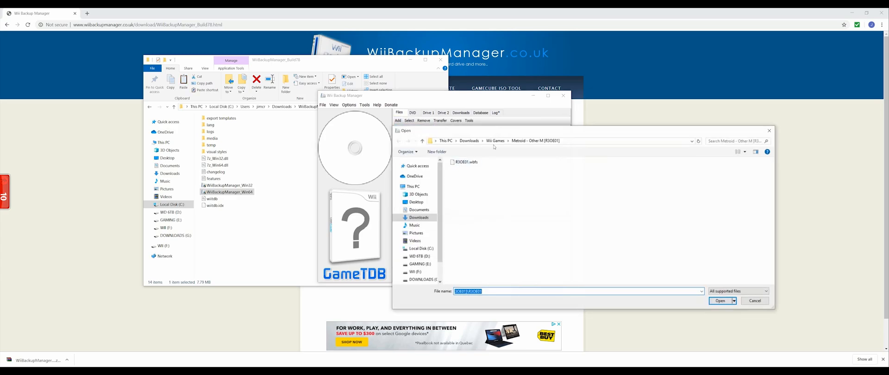
pyautogui.click(721, 301)
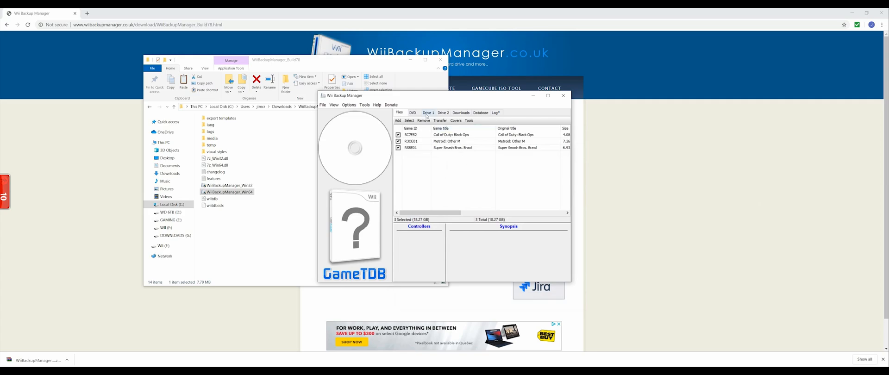
# Assign Drive 1 to Drive (C:) and confirm creating its WBFS folder.
pyautogui.click(427, 112)
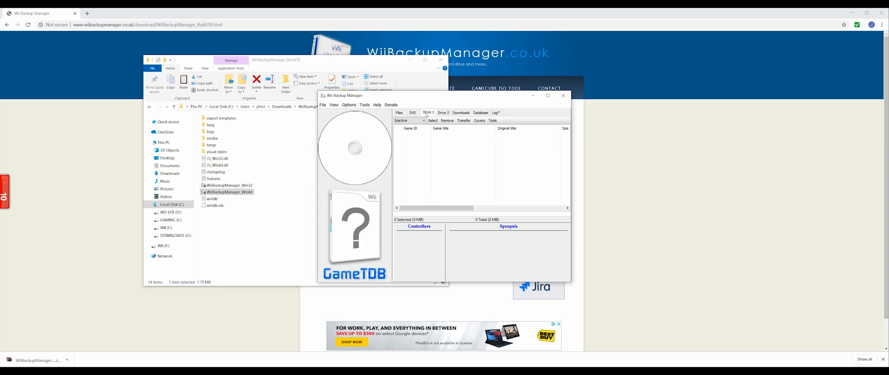
pyautogui.click(408, 121)
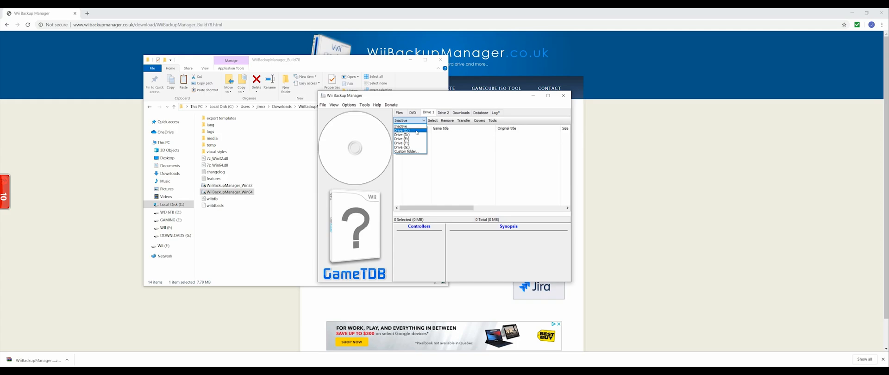
pyautogui.moveTo(404, 134)
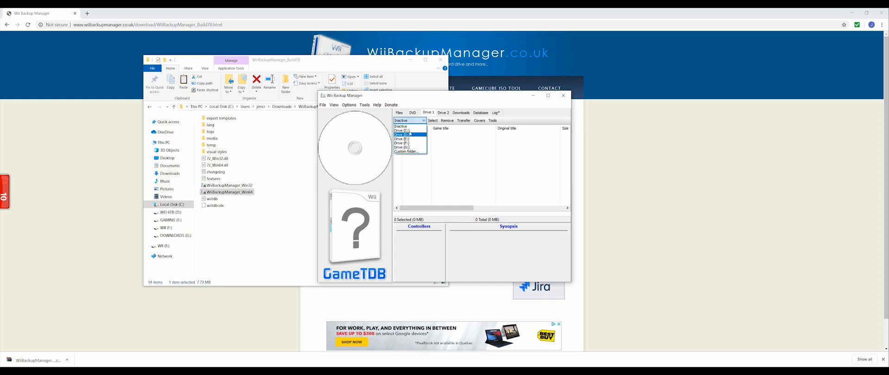
pyautogui.moveTo(403, 130)
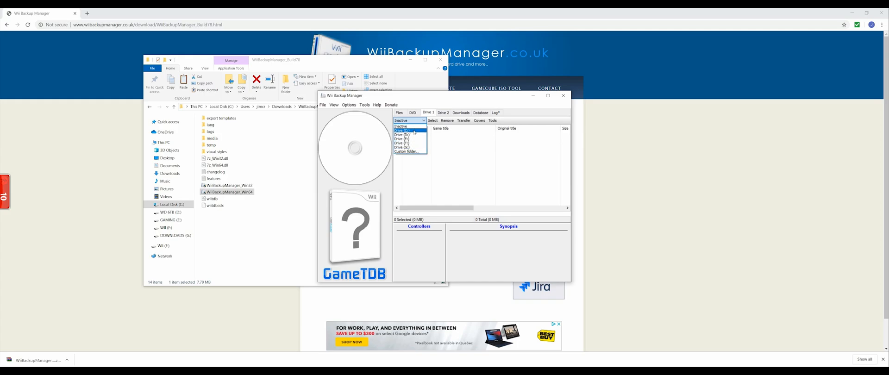
pyautogui.click(401, 130)
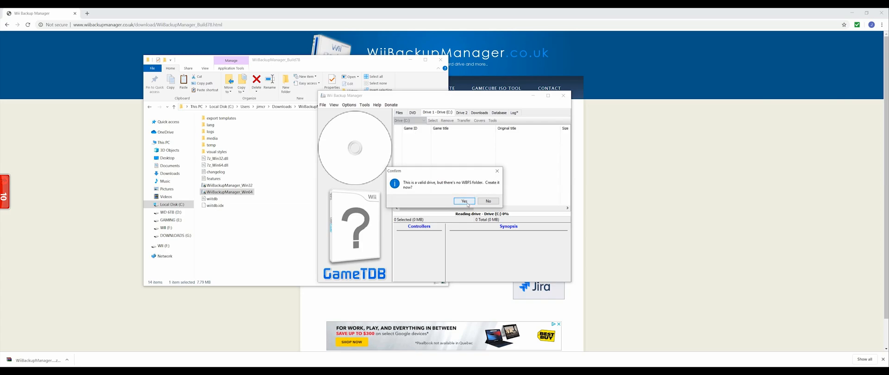
pyautogui.click(464, 201)
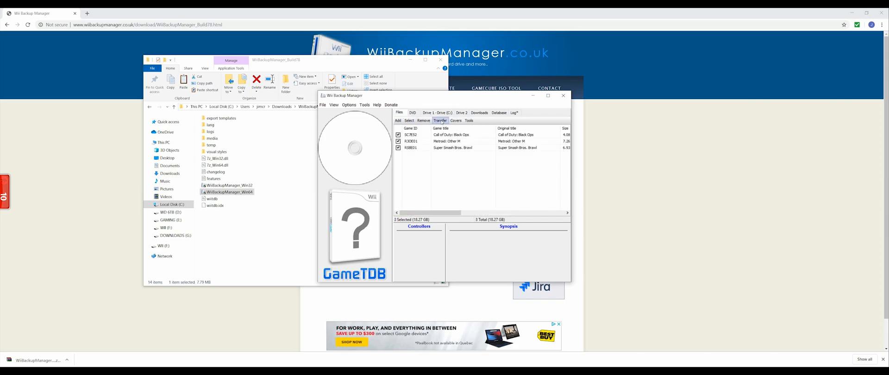
# Transfer the three checked games to Drive 1 (C:\wbfs).
pyautogui.click(440, 121)
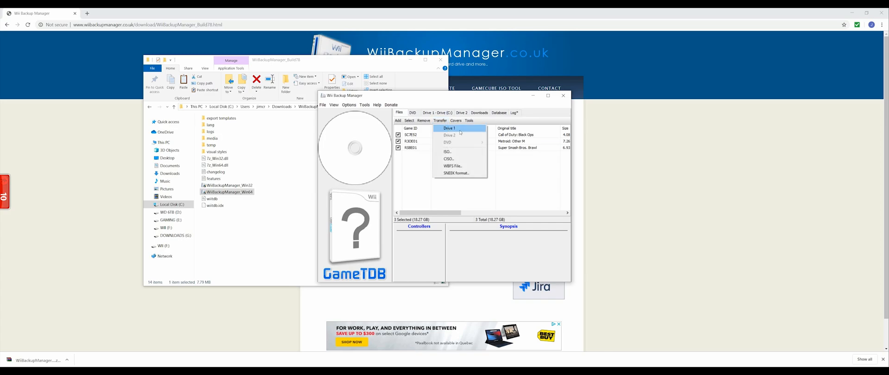
pyautogui.click(448, 129)
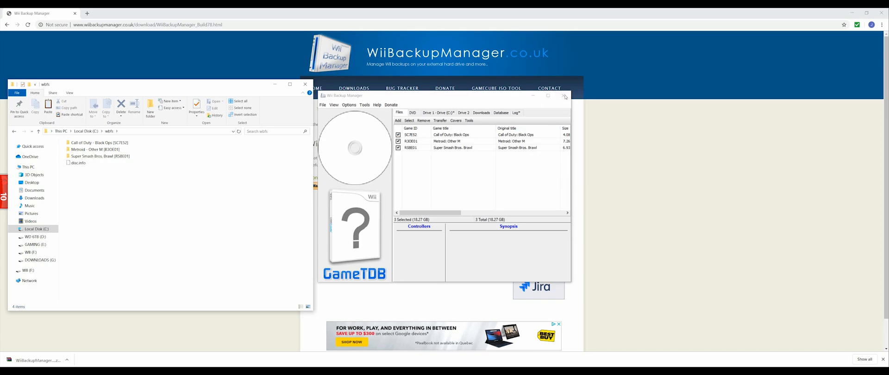
# Check the Call of Duty and Super Smash Bros. Brawl folders in C:\wbfs for split parts.
pyautogui.click(564, 96)
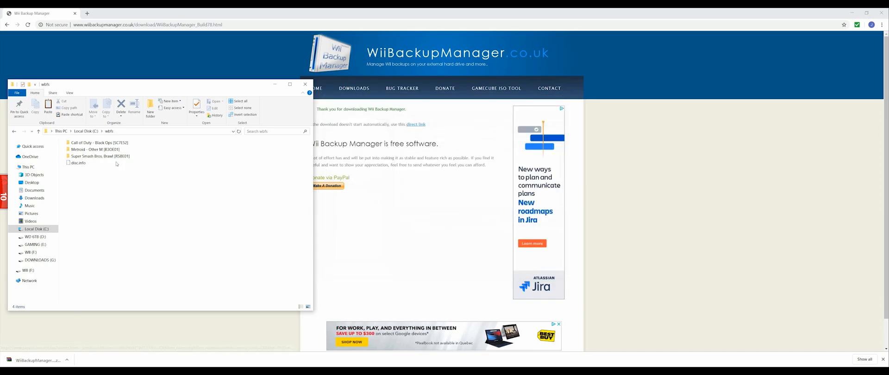
pyautogui.moveTo(99, 142)
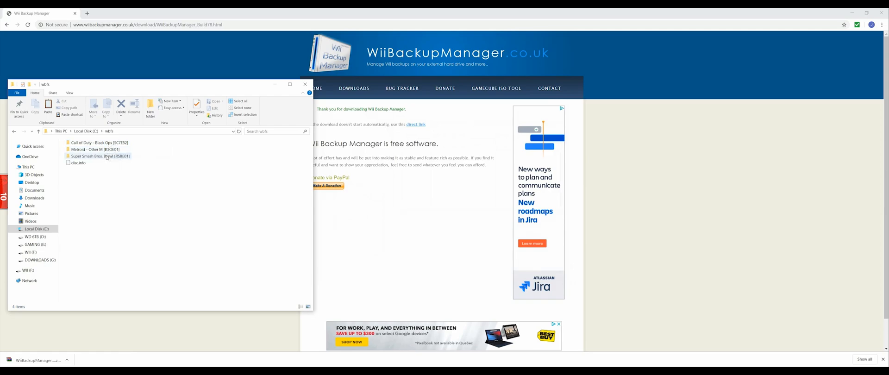
pyautogui.doubleClick(99, 142)
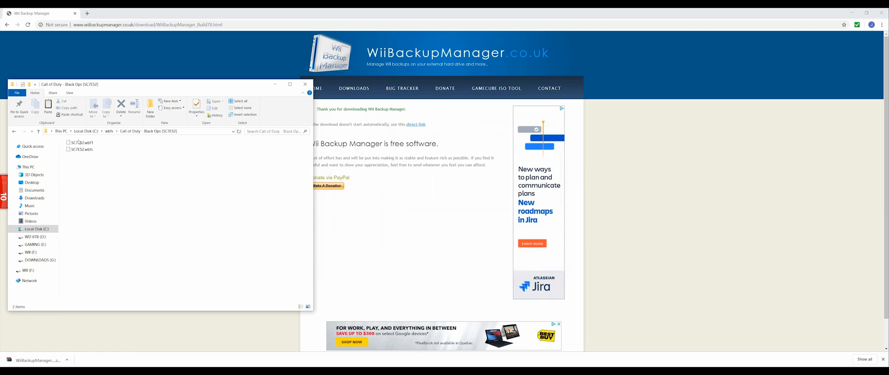
pyautogui.moveTo(80, 143)
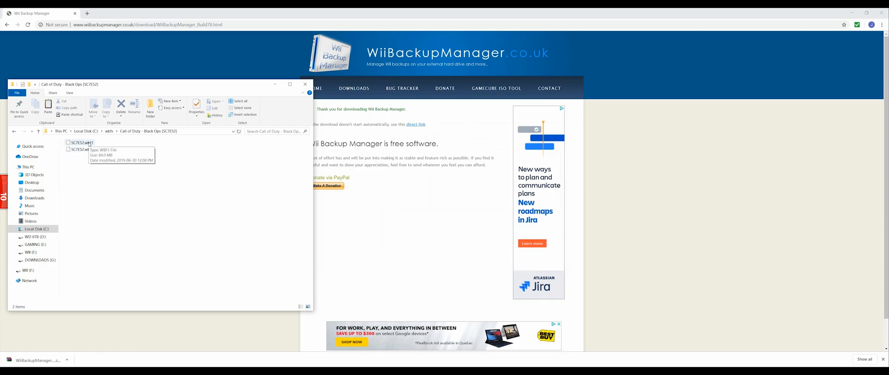
pyautogui.moveTo(81, 149)
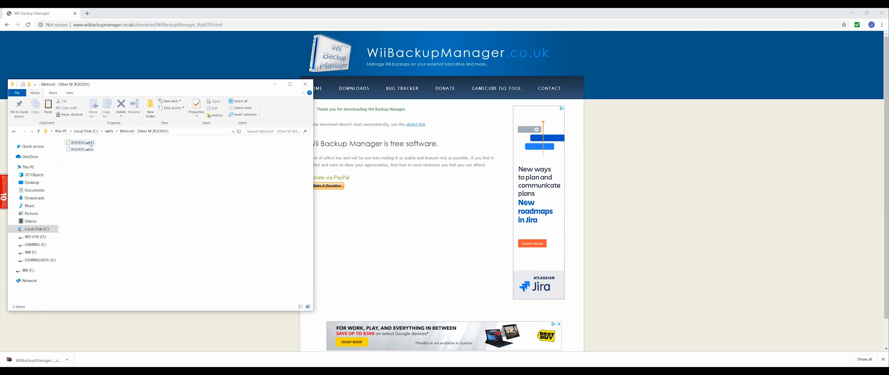
pyautogui.click(80, 150)
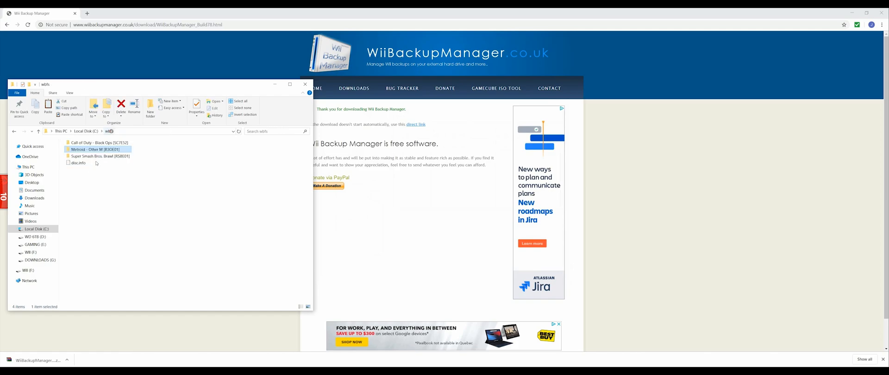
pyautogui.doubleClick(100, 156)
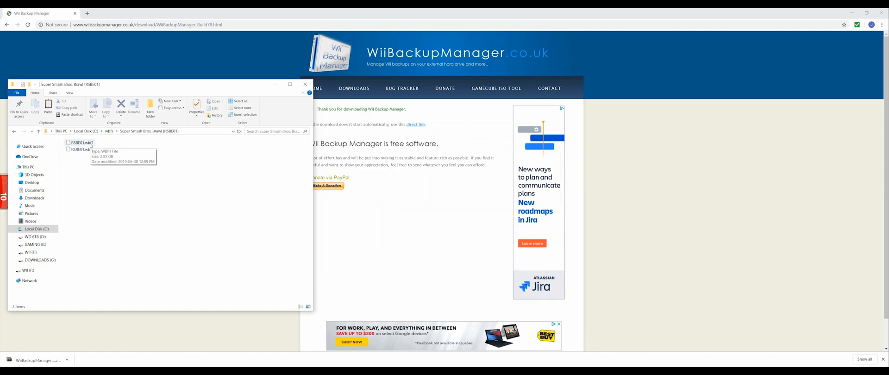
pyautogui.moveTo(83, 149)
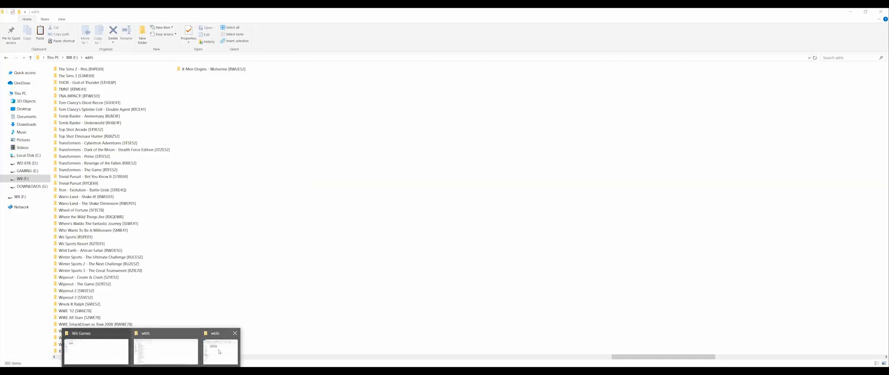
# Copy the three game folders from C:\wbfs and paste them into F:\wbfs.
pyautogui.rightClick(96, 153)
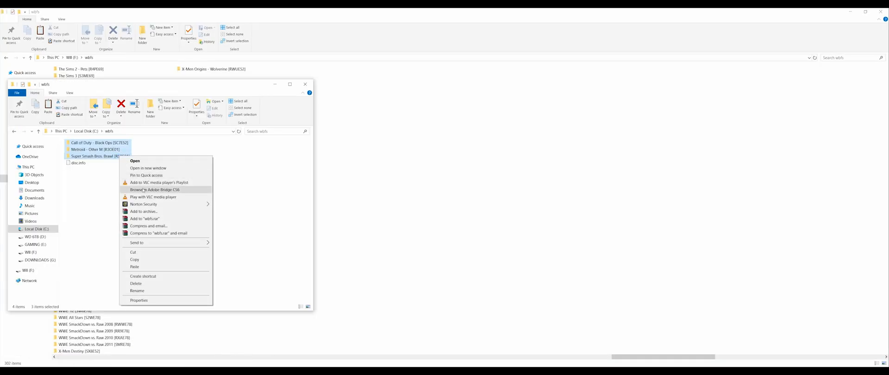
pyautogui.moveTo(134, 259)
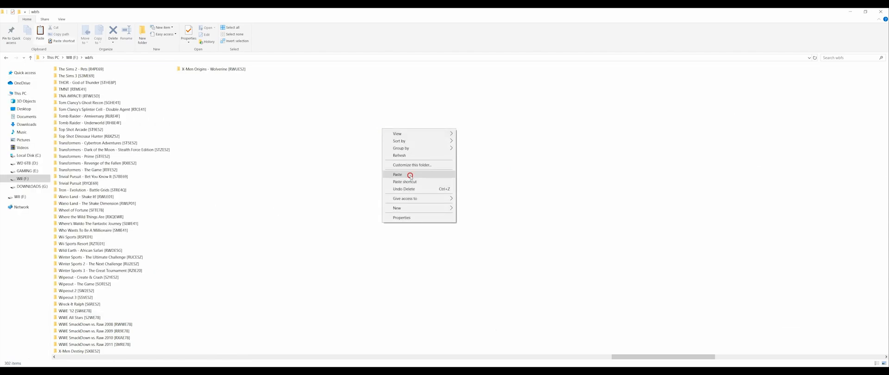
pyautogui.click(398, 175)
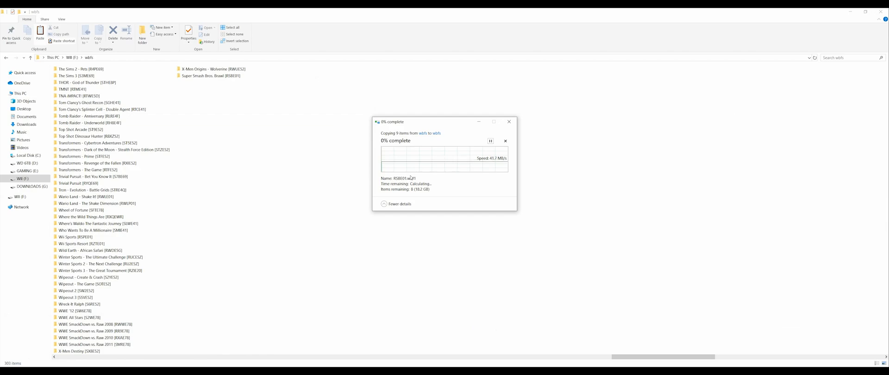